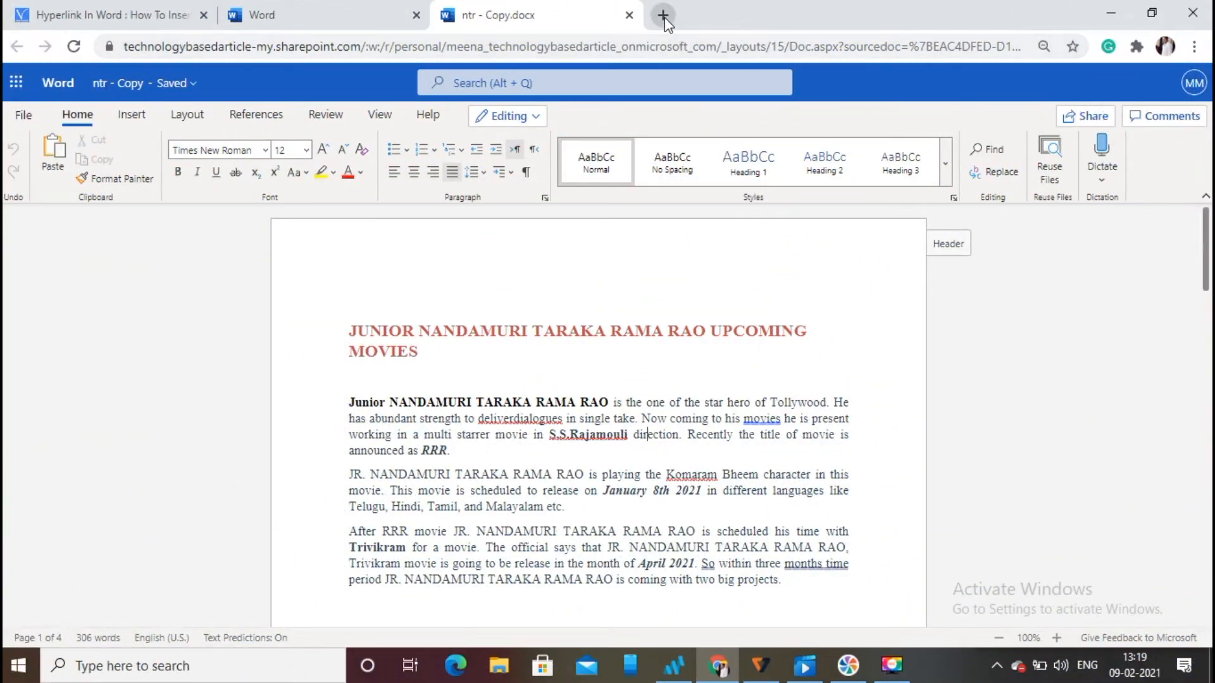
# - Search 'junior ntr' in a new Chrome tab and open the N. T. Rama Rao Jr. Wikipedia article
pyautogui.click(663, 14)
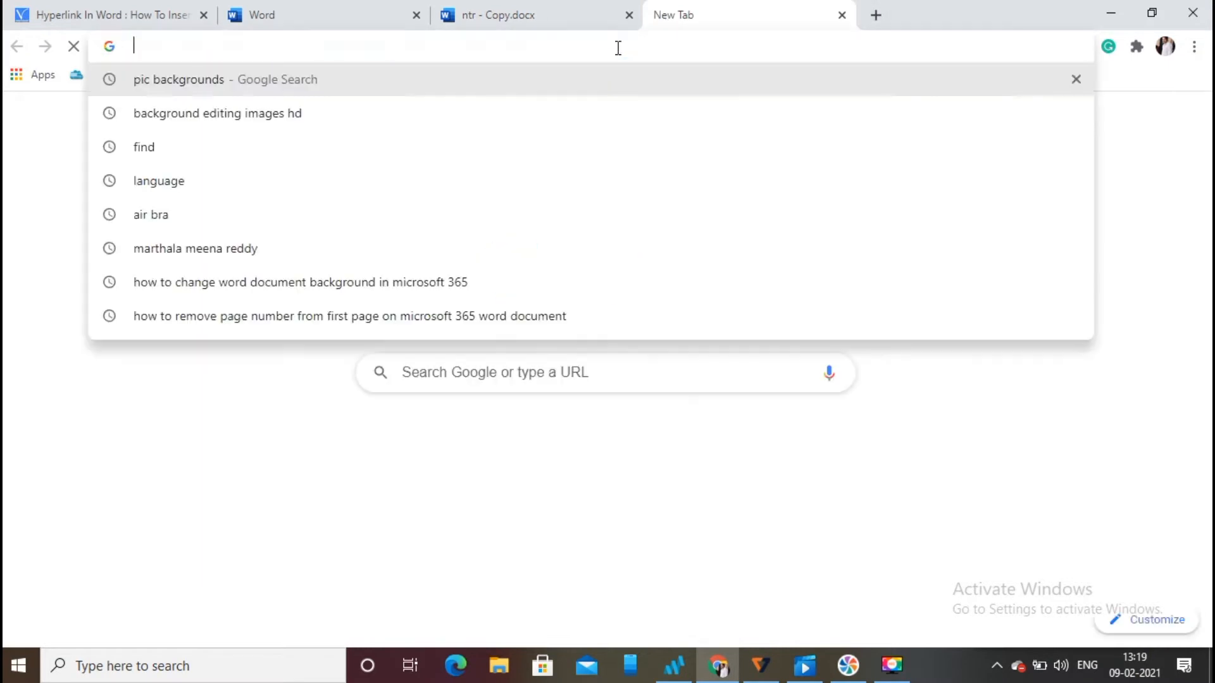
pyautogui.write('junior')
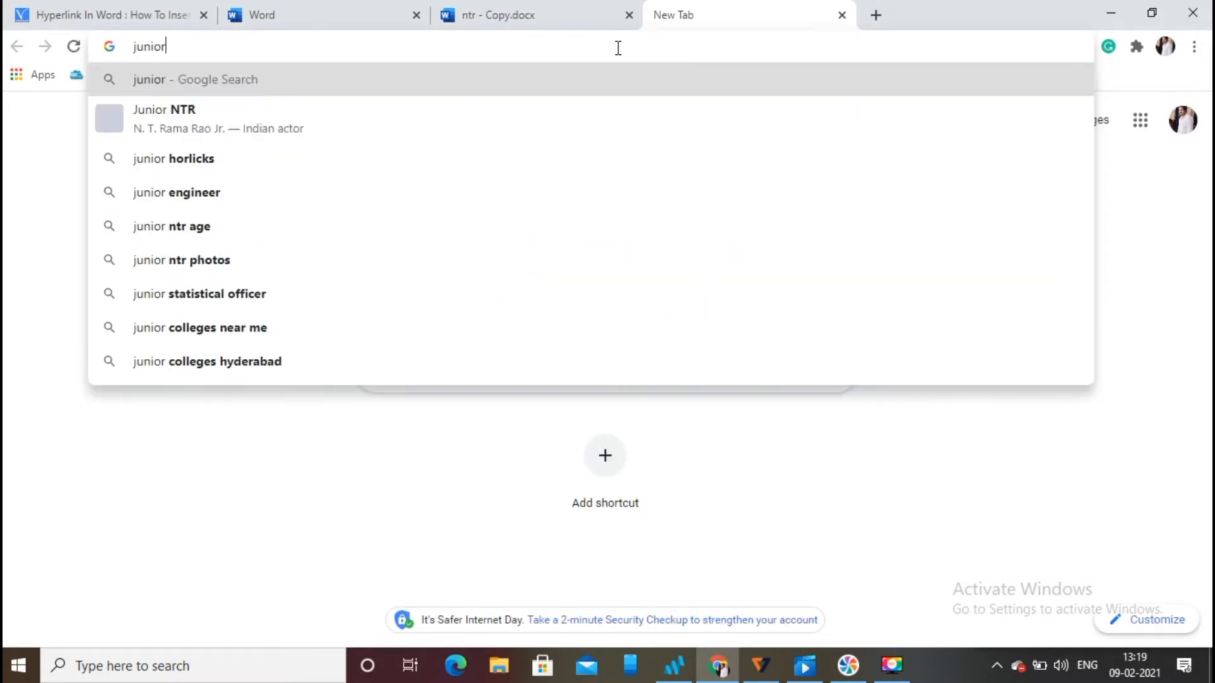
pyautogui.click(165, 118)
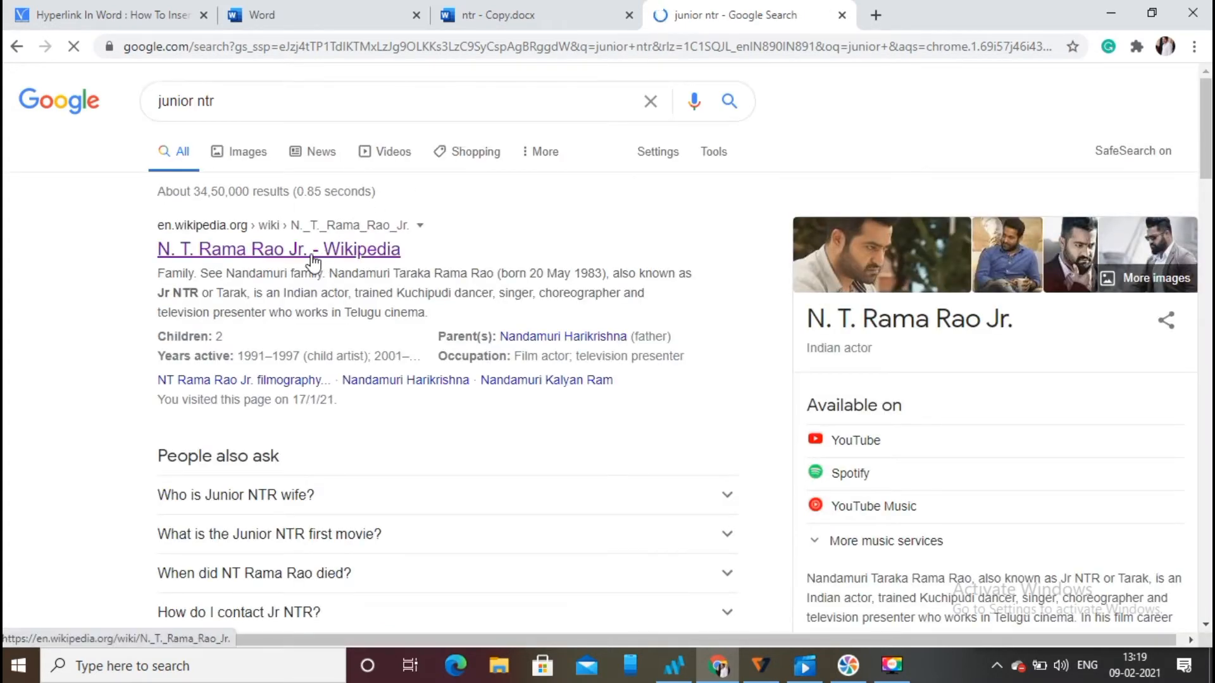
pyautogui.click(278, 249)
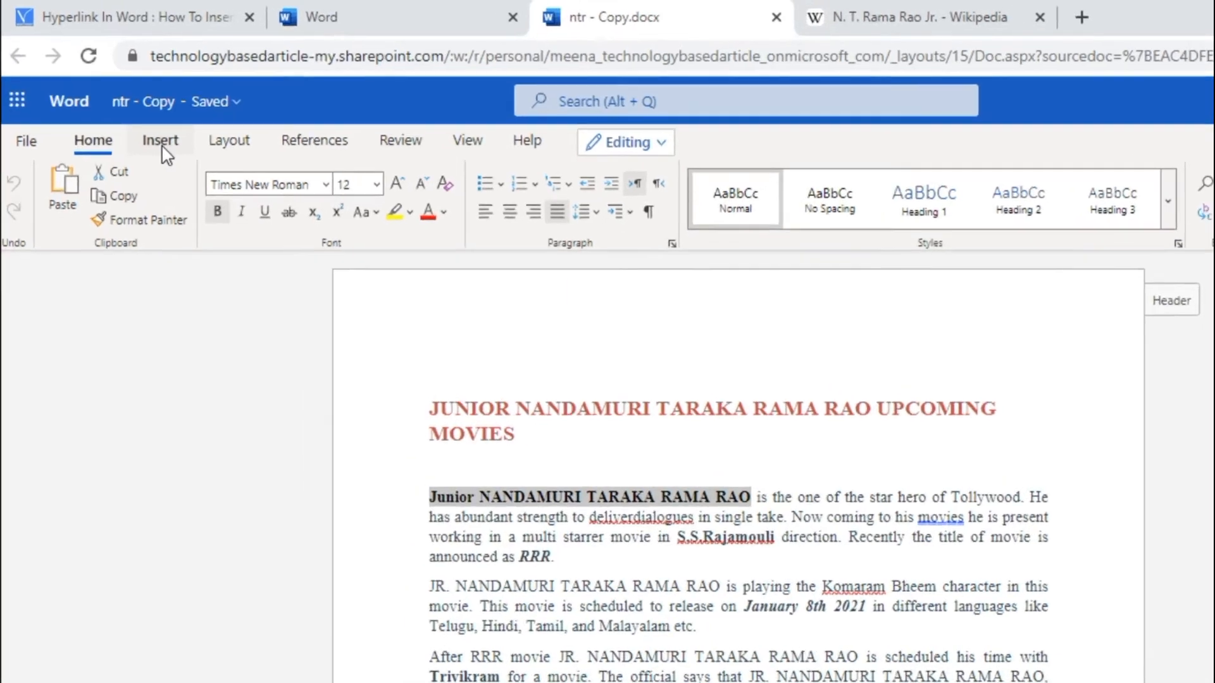
# - Back in ntr - Copy.docx, bring up the Insert ribbon for the selected opening name
pyautogui.click(160, 140)
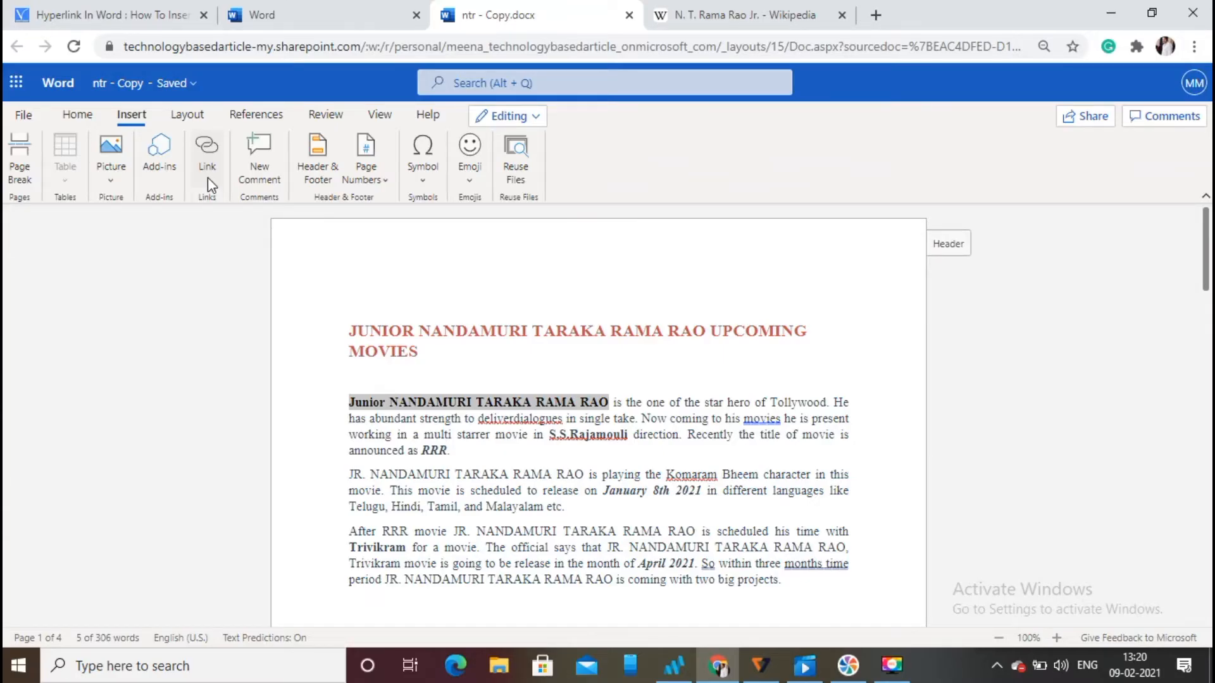
pyautogui.click(207, 151)
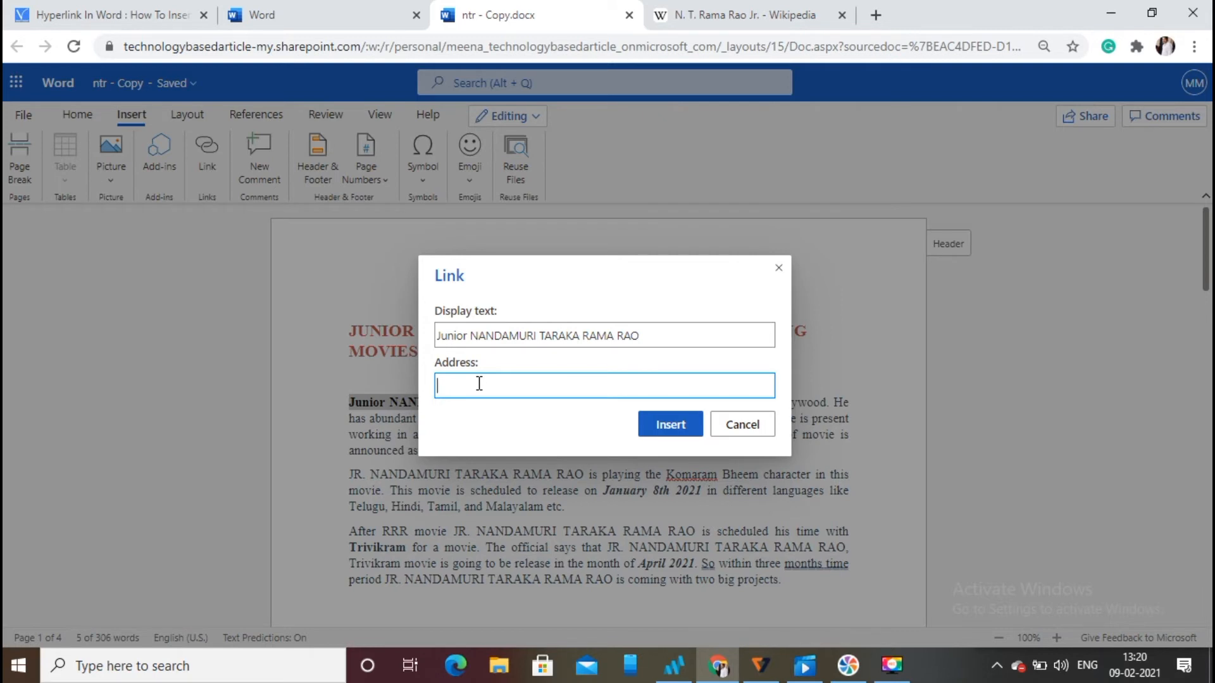
pyautogui.write('https://en.wikipedia.org/wiki/N._T._Rama_Rao_Jr.')
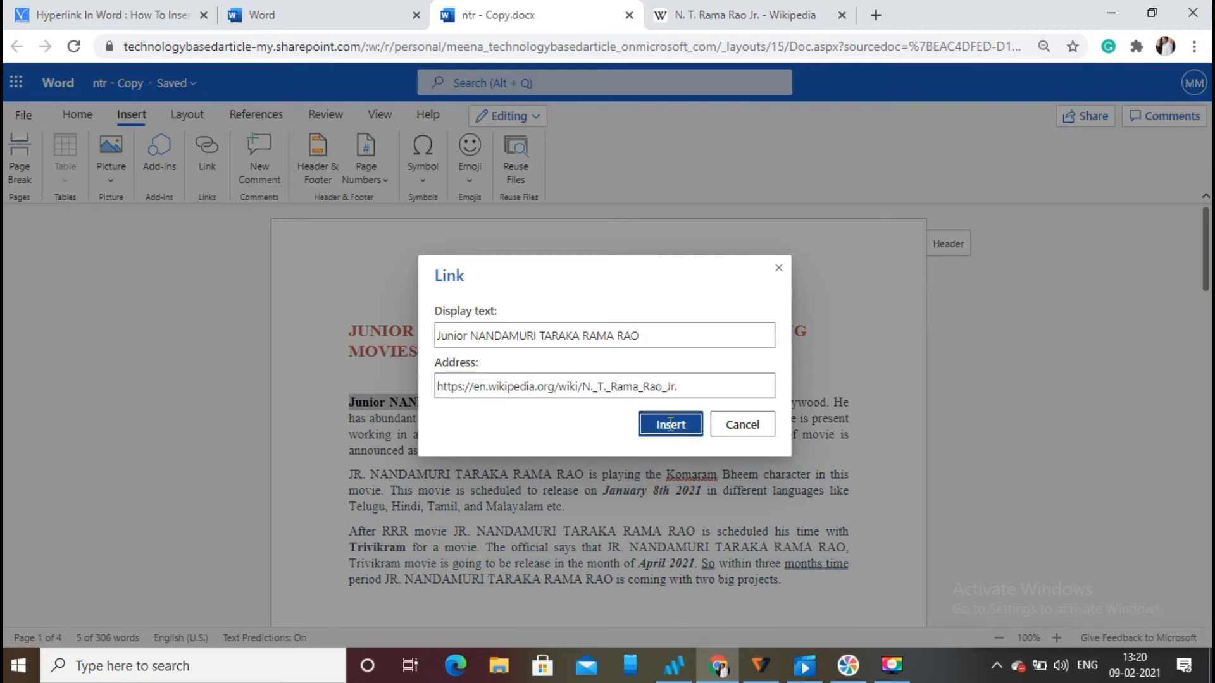
pyautogui.click(669, 424)
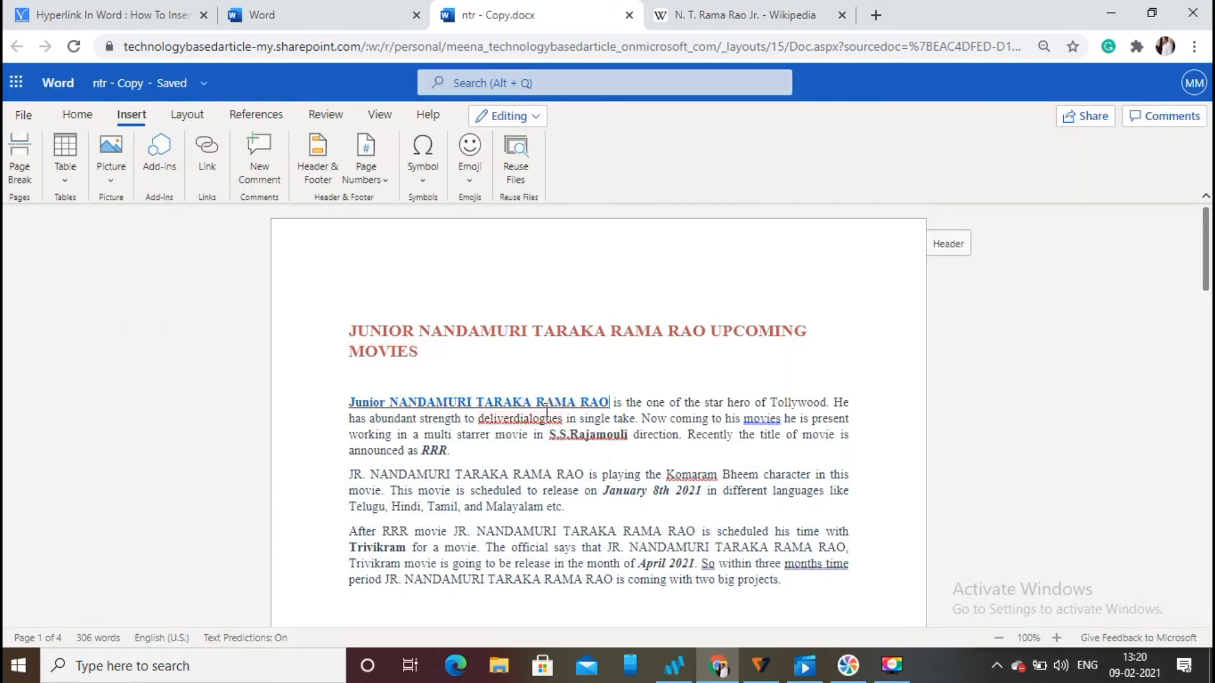